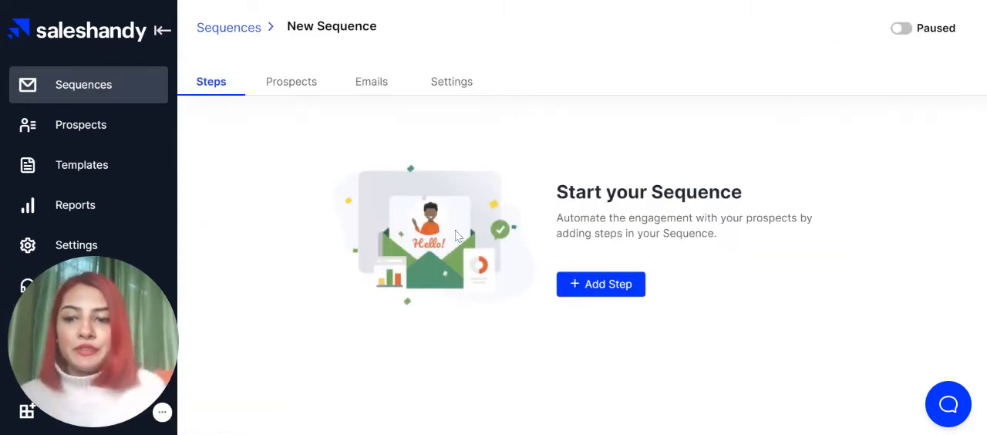
Add an email step with subject 'hey there {{First Name}}' plus an emoji.
{"action": "left_click", "coordinate": [600, 284]}
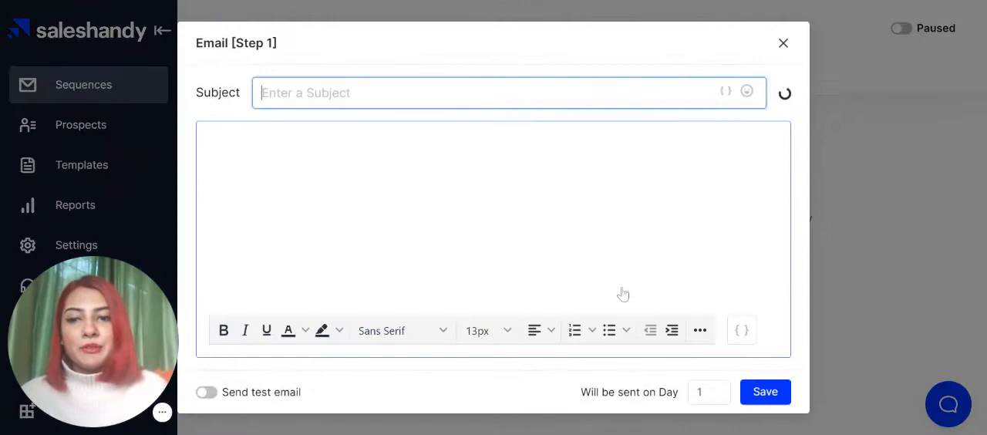
{"action": "type", "text": "hey ther"}
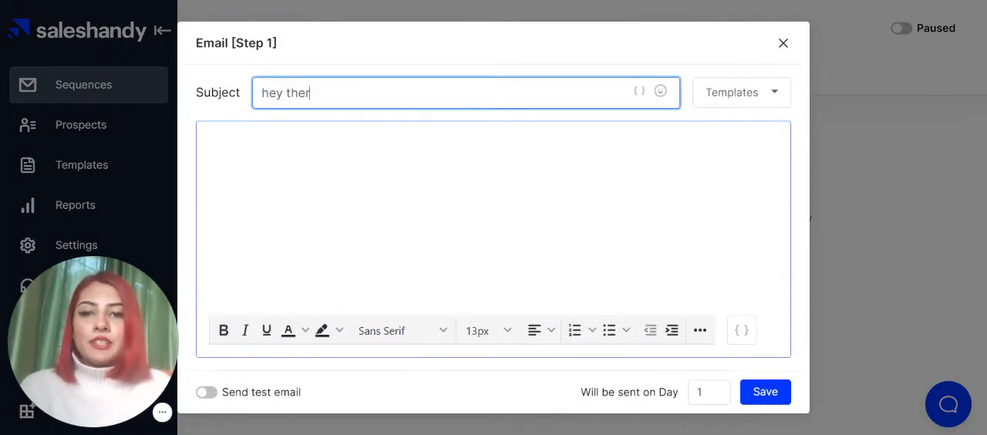
{"action": "left_click", "coordinate": [639, 91]}
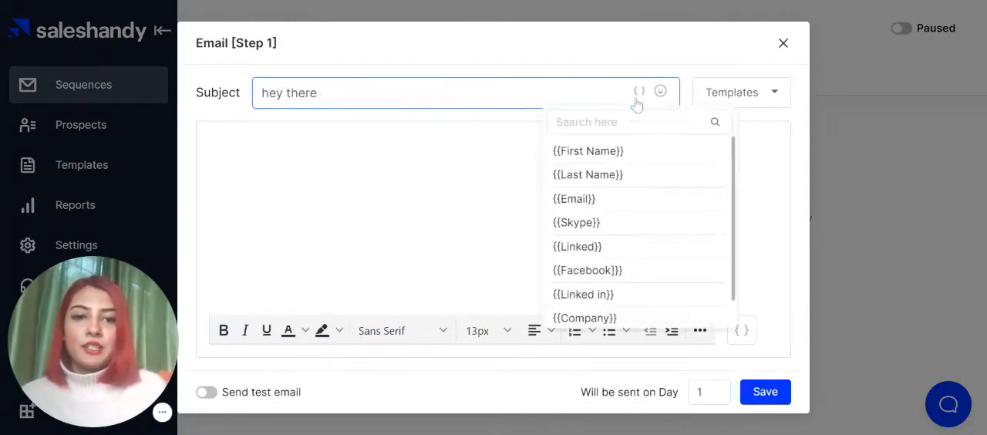
{"action": "left_click", "coordinate": [587, 150]}
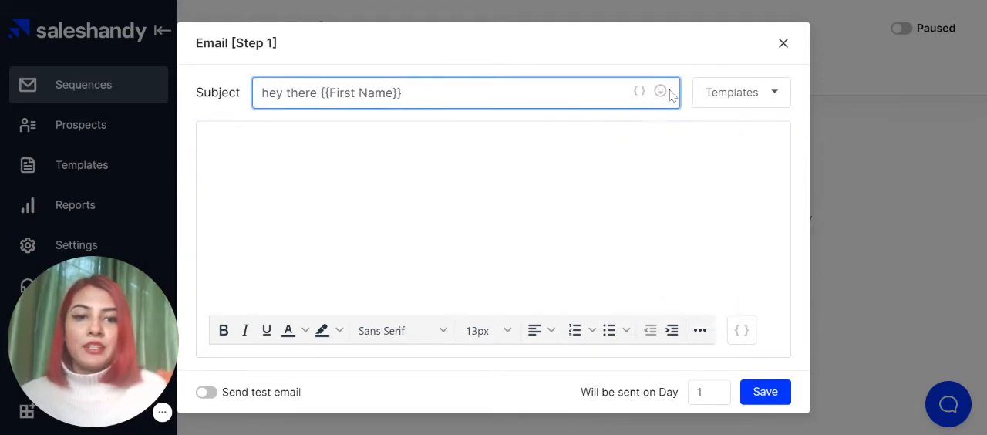
{"action": "left_click", "coordinate": [660, 91]}
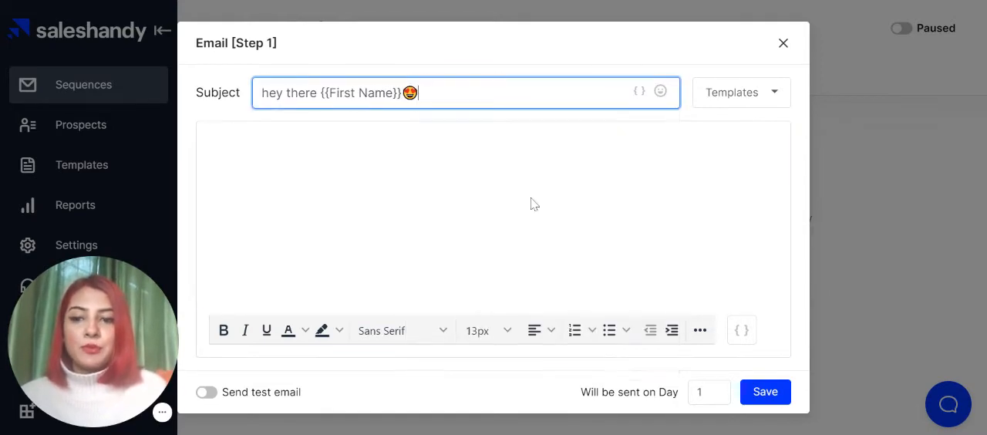
Load the Third Follow-up template ('I hope I am not bugging you') into step 1 and save.
{"action": "left_click", "coordinate": [740, 92]}
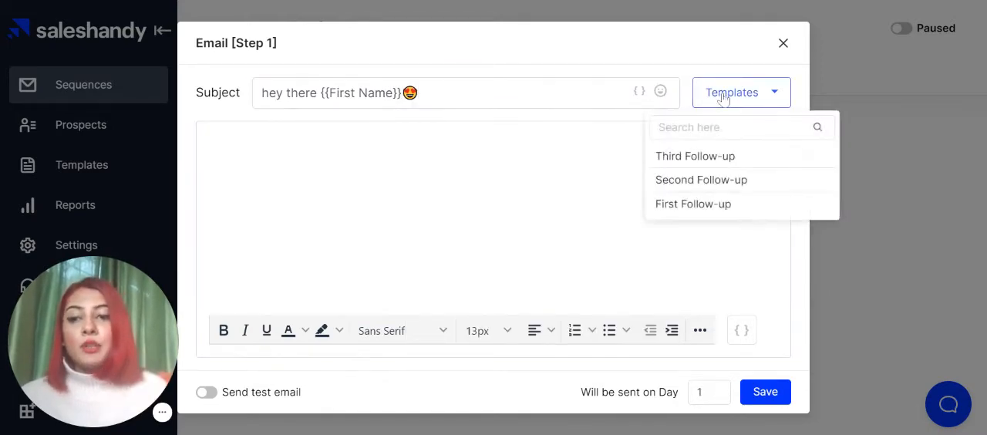
{"action": "mouse_move", "coordinate": [694, 155]}
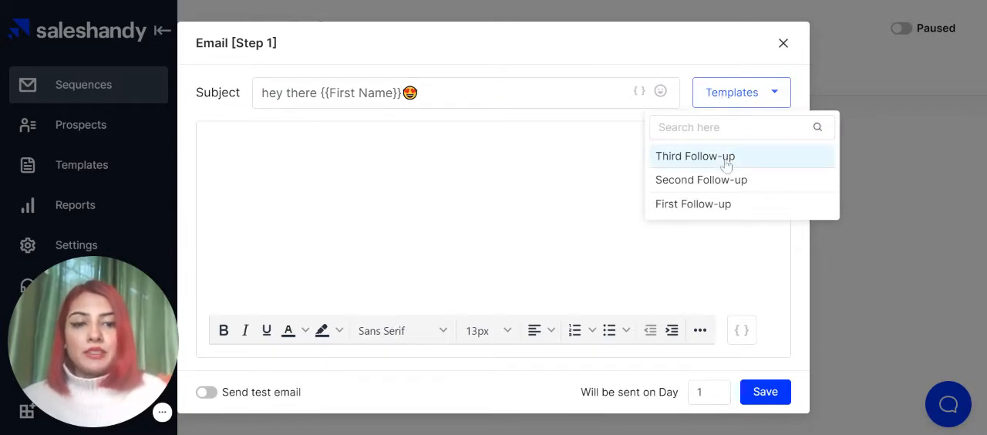
{"action": "left_click", "coordinate": [694, 156]}
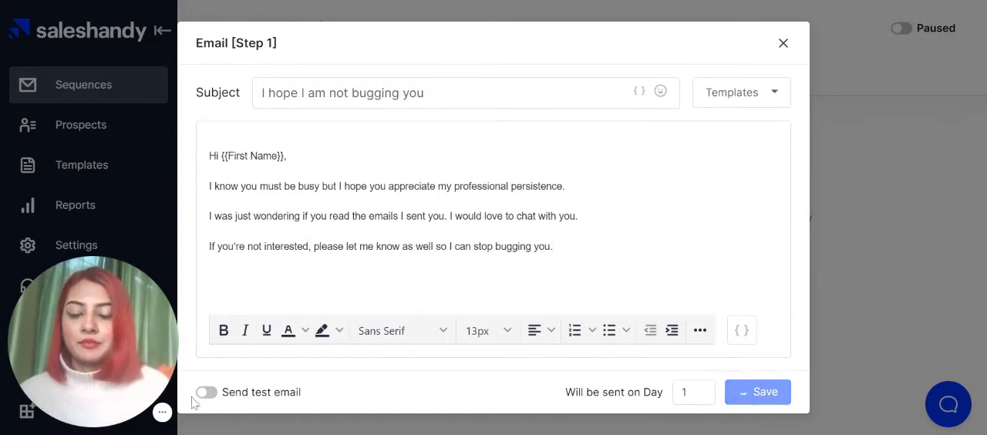
{"action": "left_click", "coordinate": [758, 391]}
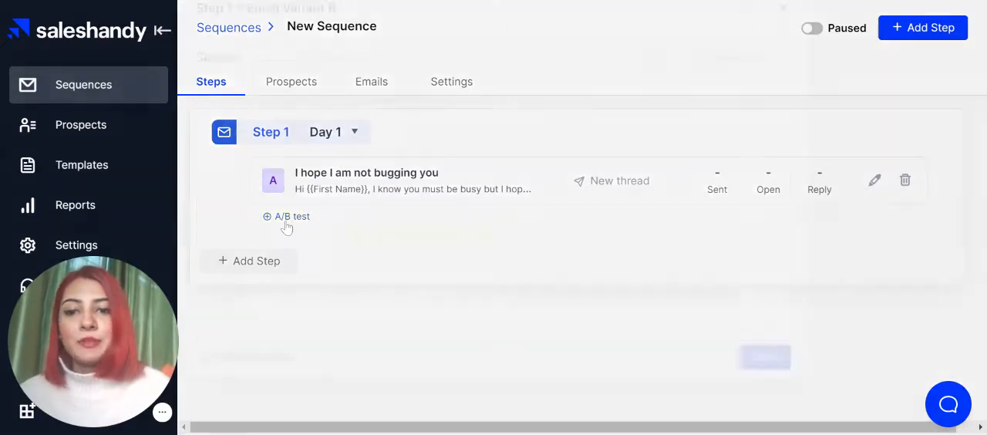
{"action": "left_click", "coordinate": [292, 216]}
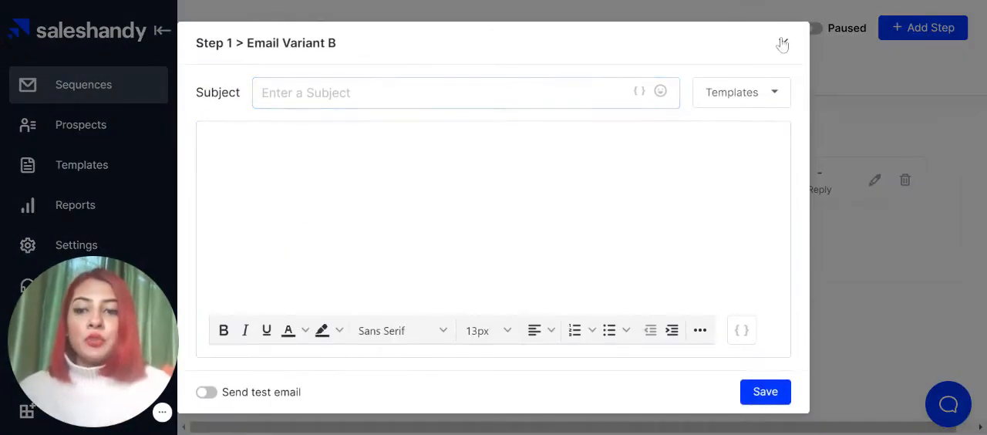
{"action": "left_click", "coordinate": [782, 44]}
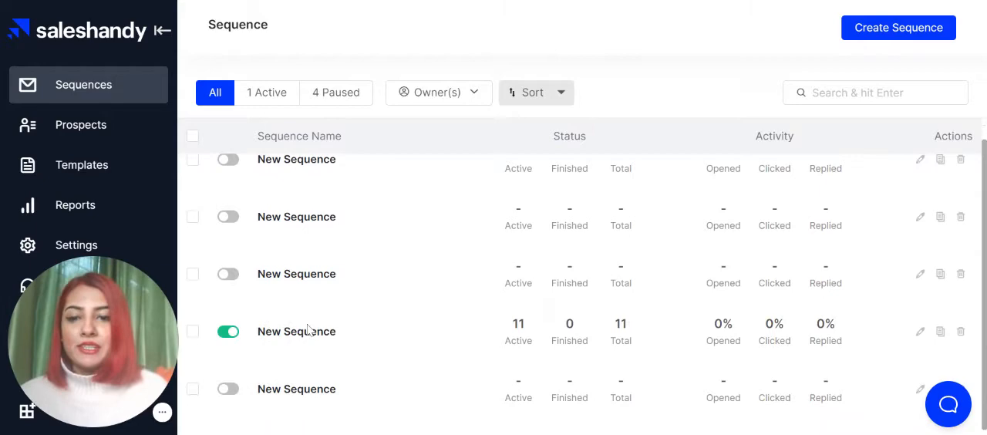
Open the New Sequence with 11 prospects from the Sequences list.
{"action": "left_click", "coordinate": [296, 330]}
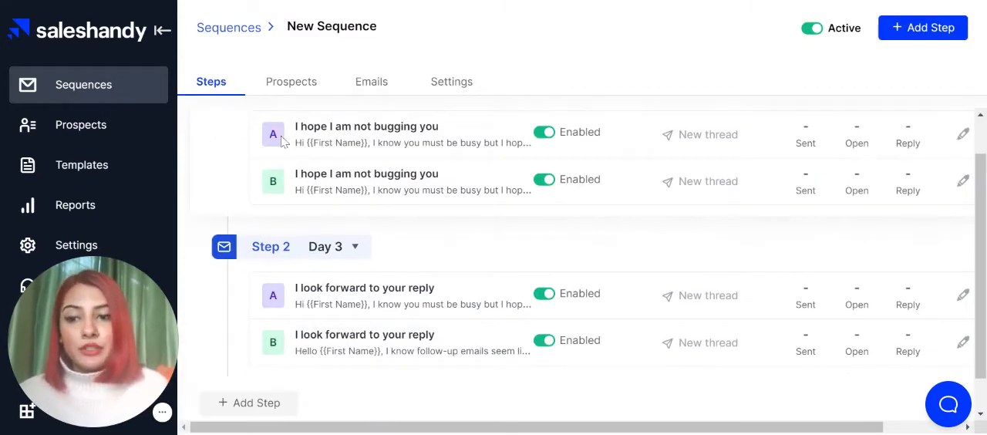
{"action": "mouse_move", "coordinate": [492, 238]}
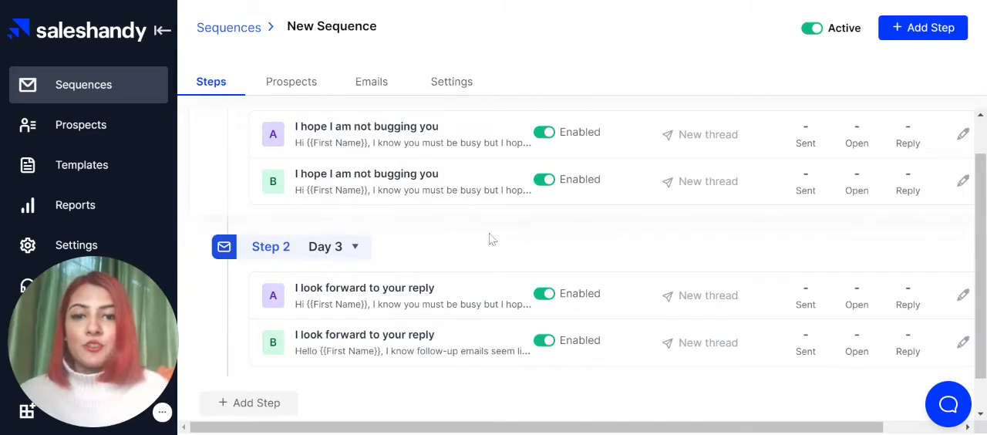
{"action": "mouse_move", "coordinate": [163, 415]}
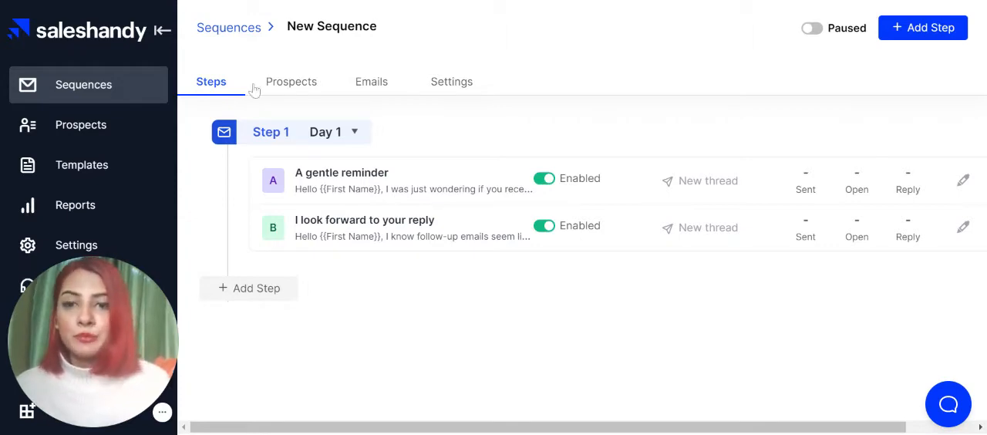
From the Prospects tab, choose Add Prospects via CSV import.
{"action": "left_click", "coordinate": [291, 81]}
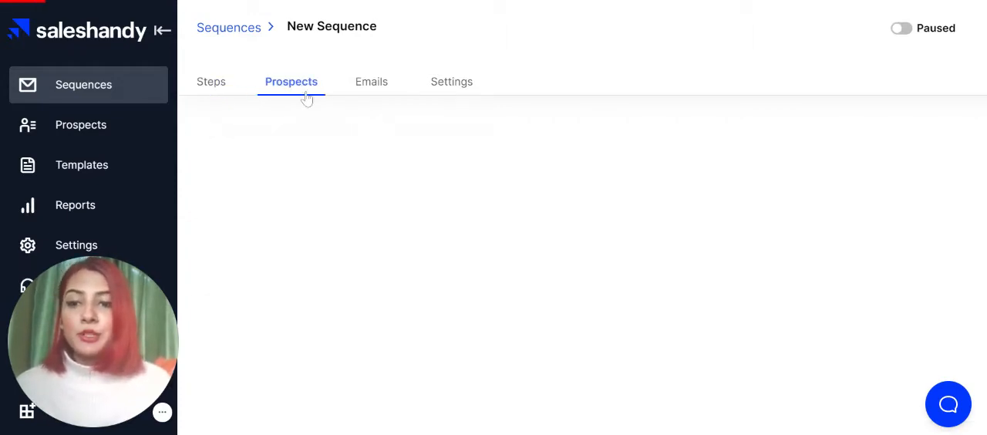
{"action": "left_click", "coordinate": [291, 81]}
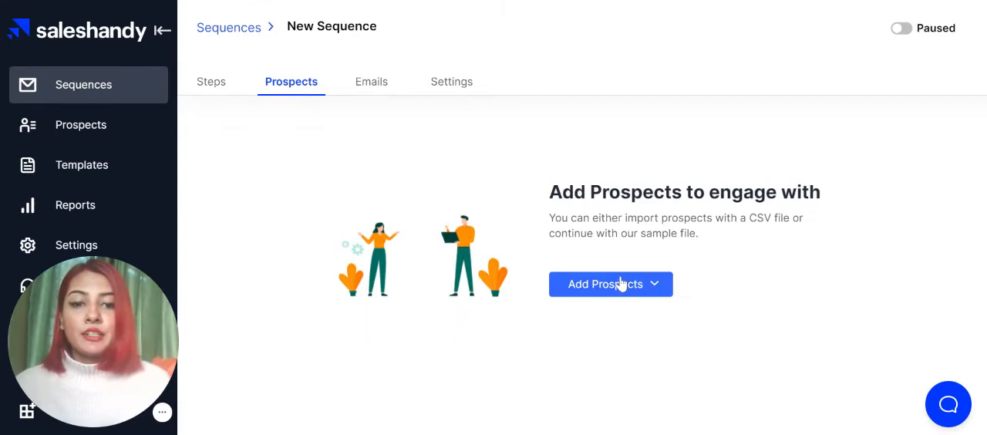
{"action": "left_click", "coordinate": [610, 284]}
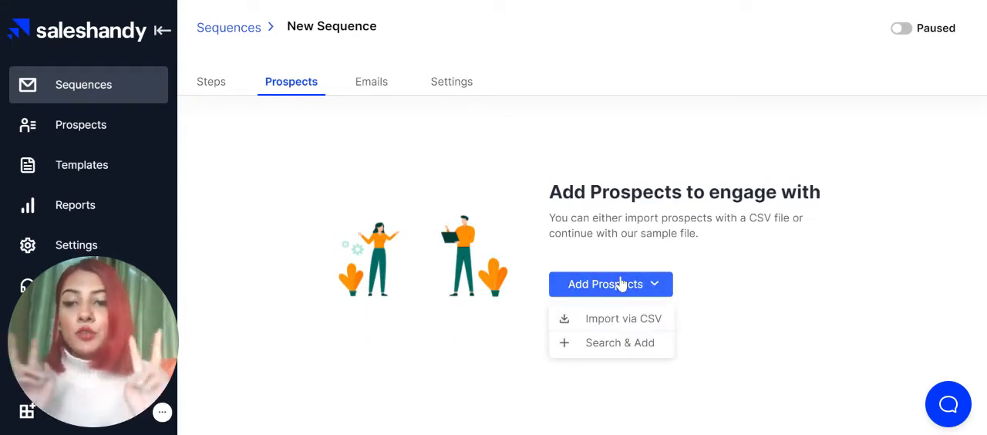
{"action": "mouse_move", "coordinate": [621, 287]}
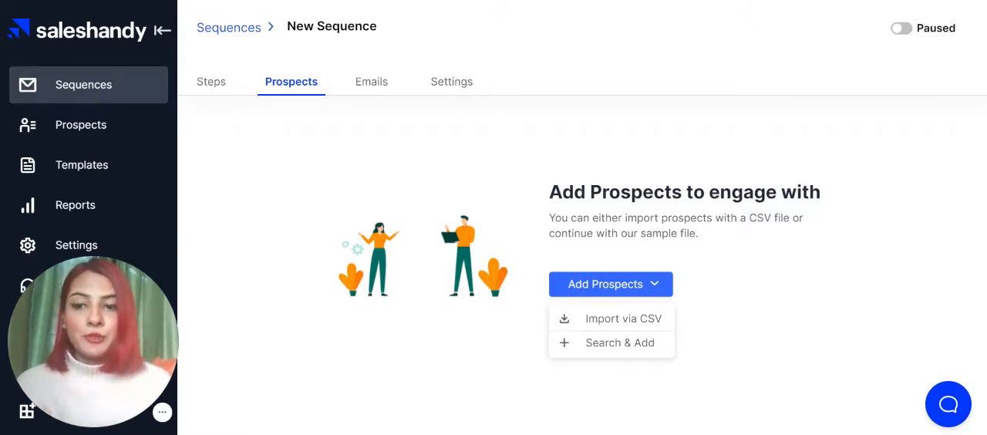
{"action": "left_click", "coordinate": [623, 319]}
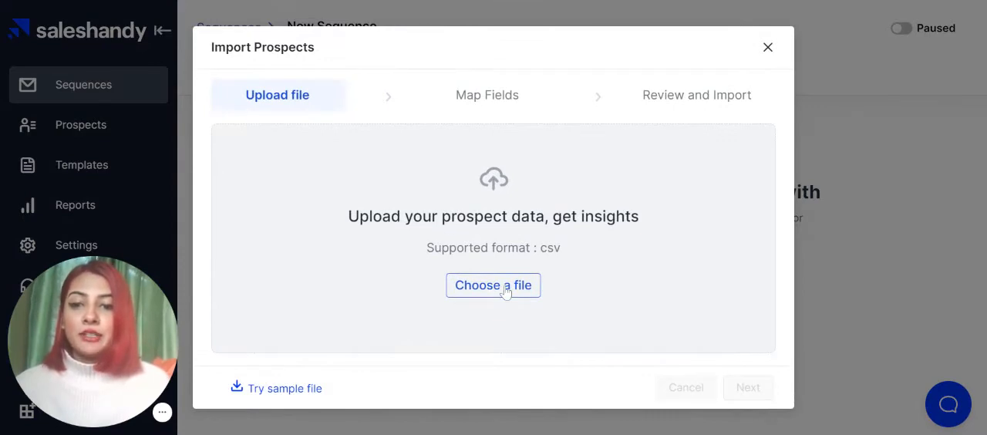
Upload Ravi.csv and accept its field mapping to reach review and import.
{"action": "left_click", "coordinate": [492, 284]}
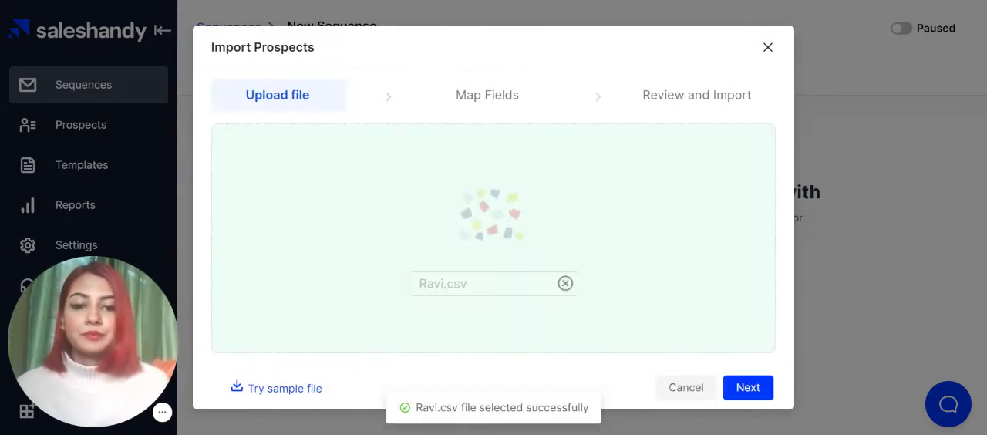
{"action": "left_click", "coordinate": [747, 387]}
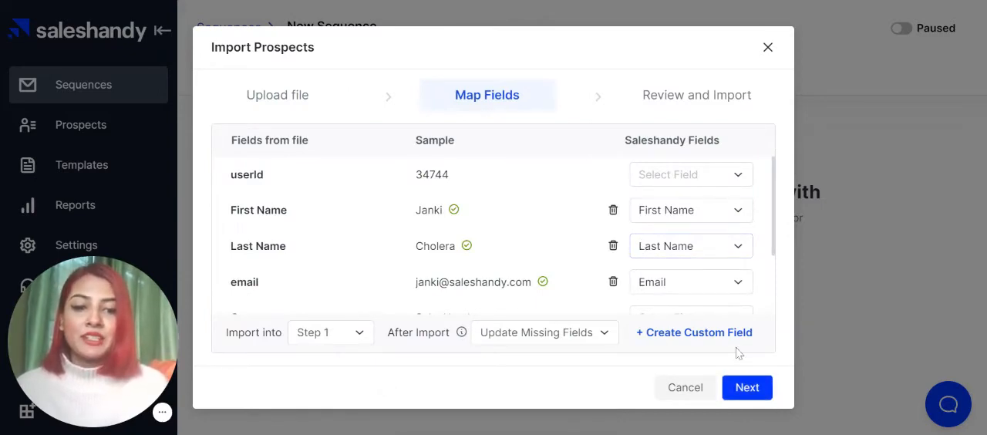
{"action": "left_click", "coordinate": [745, 387]}
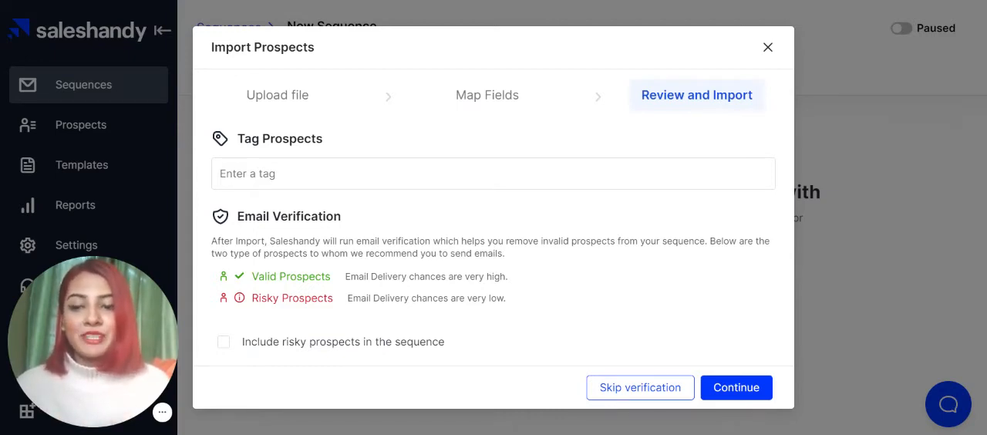
{"action": "mouse_move", "coordinate": [443, 161]}
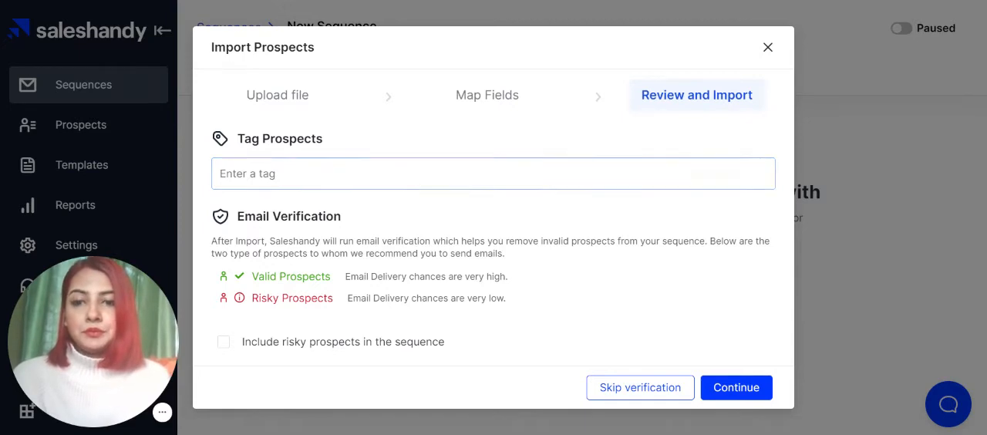
Tag the prospects 'Sales' and finish importing all 11.
{"action": "type", "text": "Sales"}
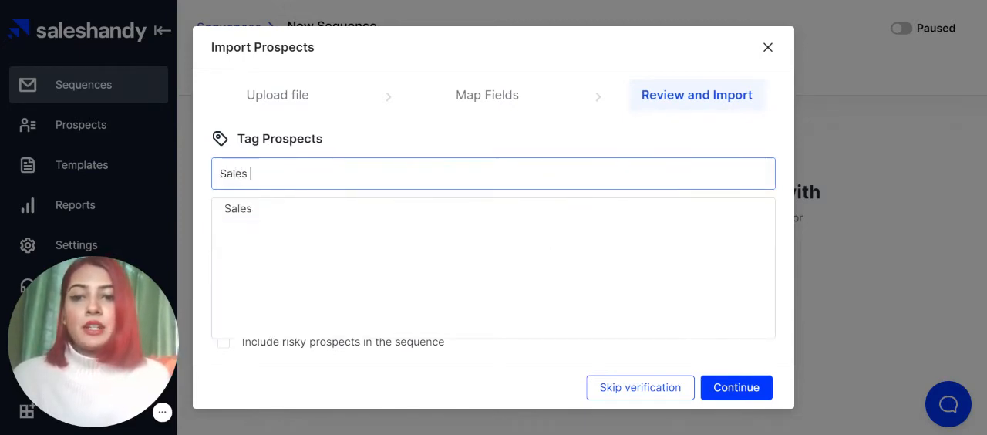
{"action": "mouse_move", "coordinate": [411, 210]}
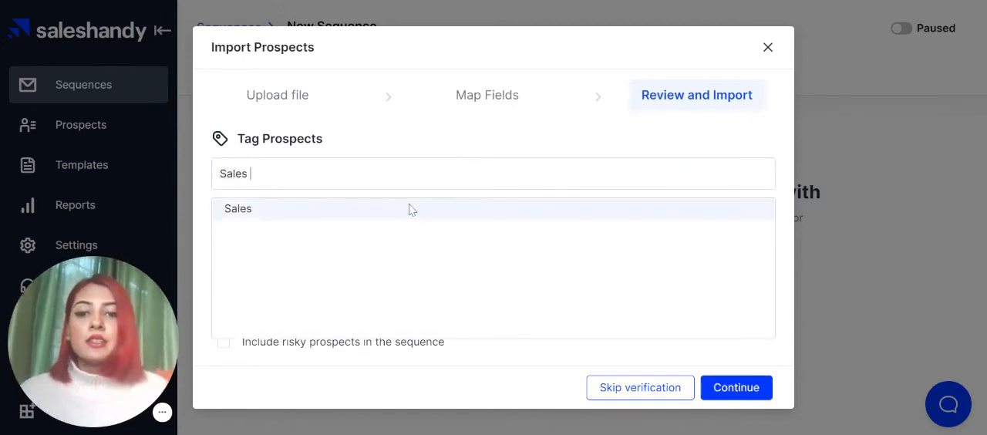
{"action": "left_click", "coordinate": [237, 209]}
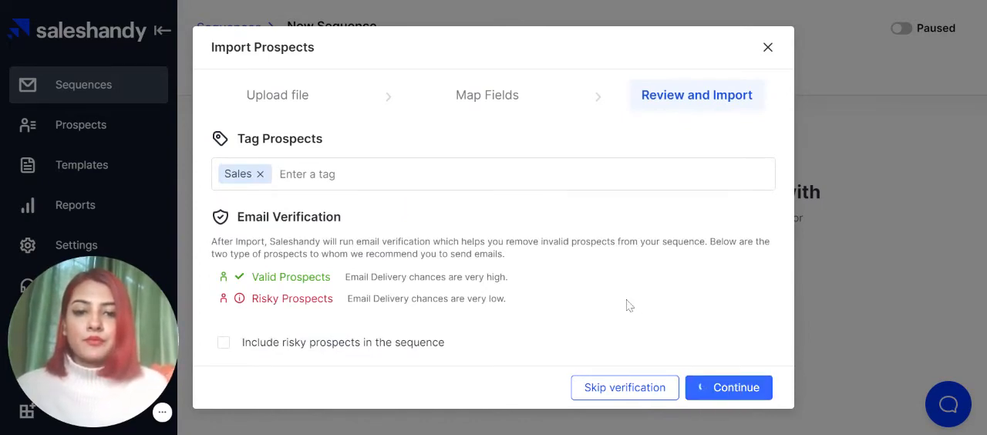
{"action": "left_click", "coordinate": [727, 387]}
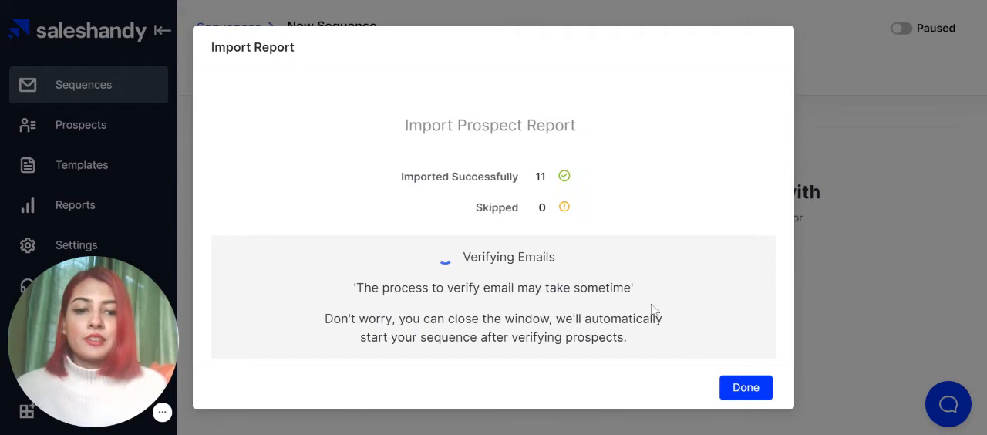
Close the import report and view the sequence's empty Emails tab.
{"action": "left_click", "coordinate": [745, 387]}
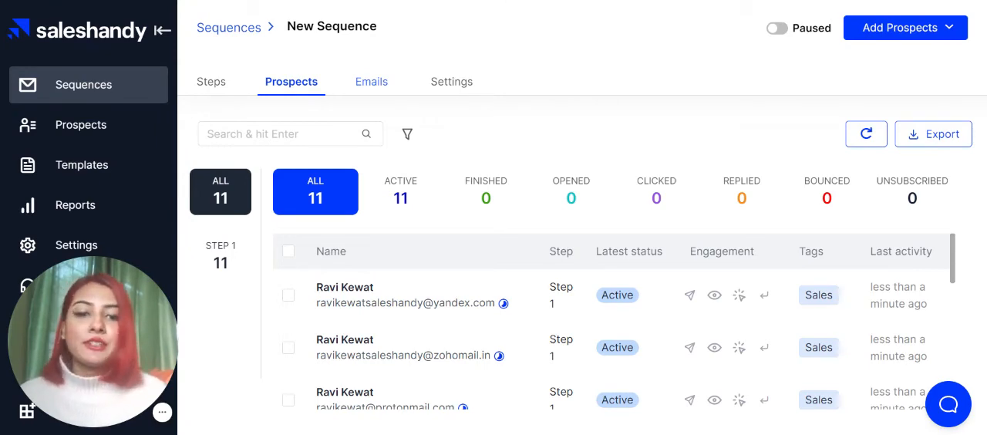
{"action": "left_click", "coordinate": [371, 81]}
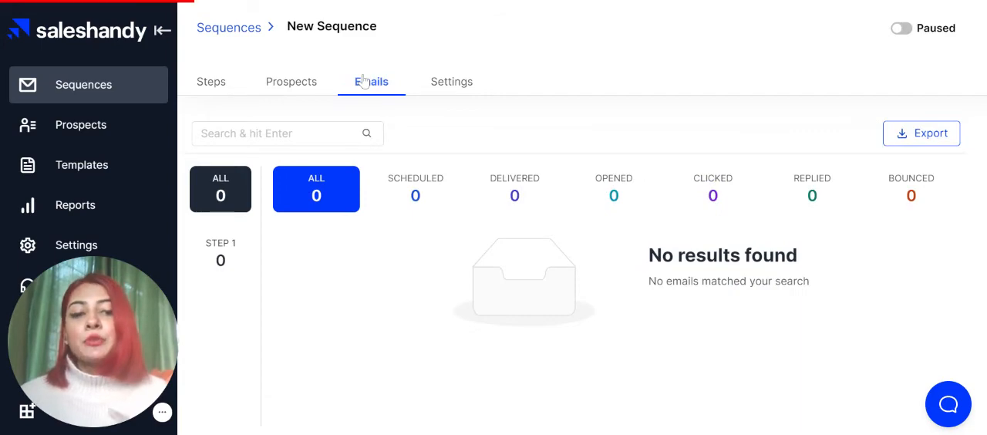
Open the sequence's Settings tab with schedule, sending account and safety options.
{"action": "left_click", "coordinate": [371, 81]}
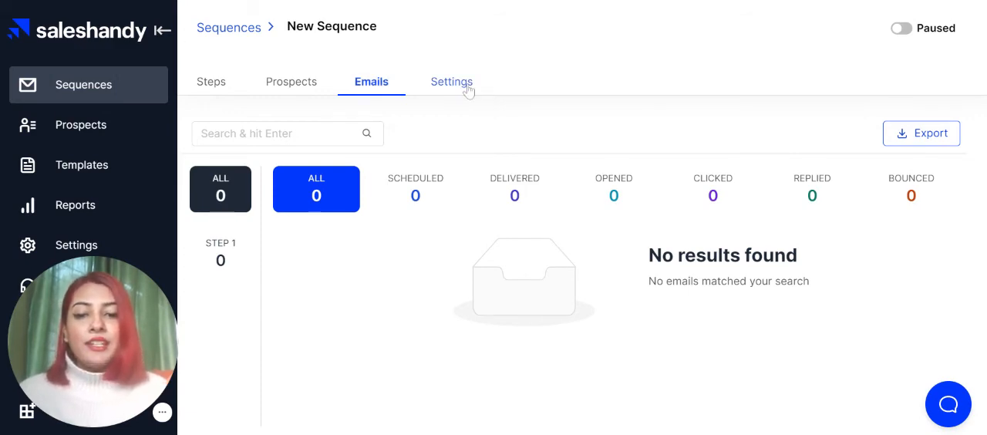
{"action": "left_click", "coordinate": [451, 82]}
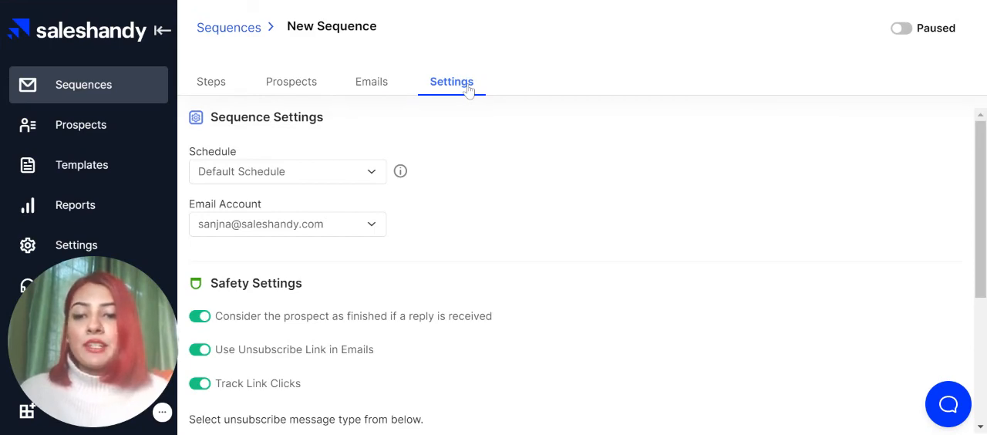
{"action": "mouse_move", "coordinate": [433, 210]}
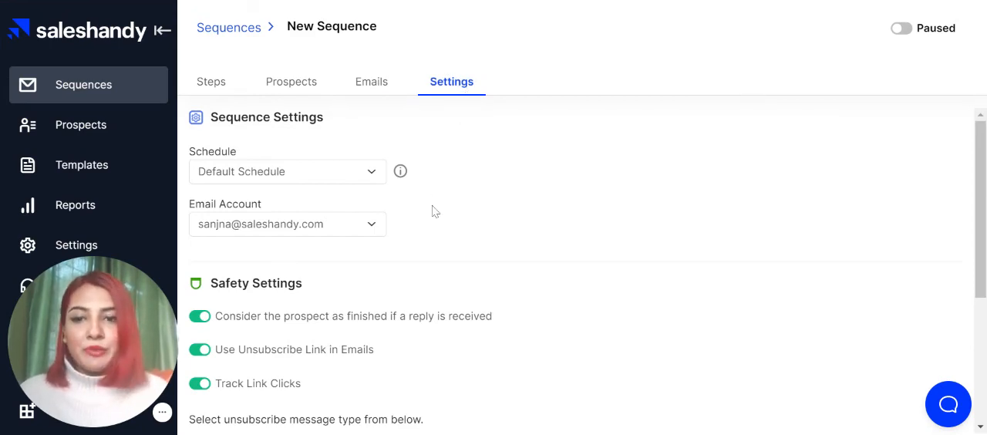
Keep the Default Schedule and save the sequence settings.
{"action": "left_click", "coordinate": [287, 171]}
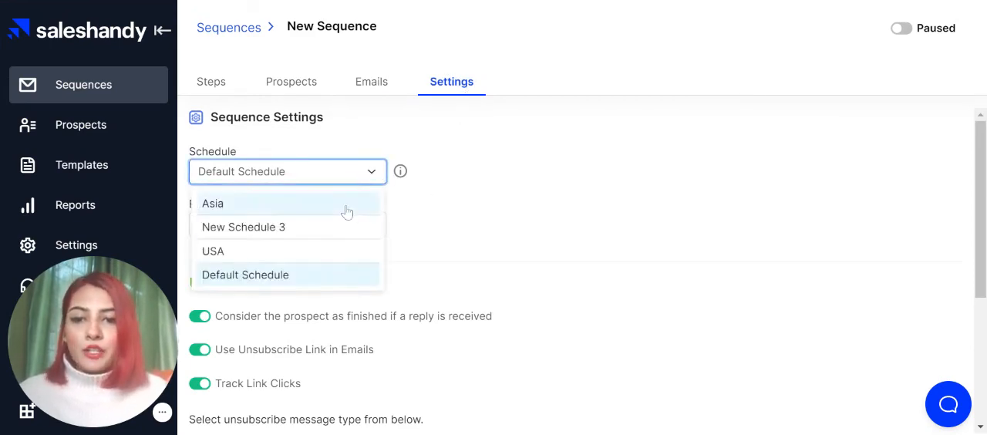
{"action": "left_click", "coordinate": [245, 275]}
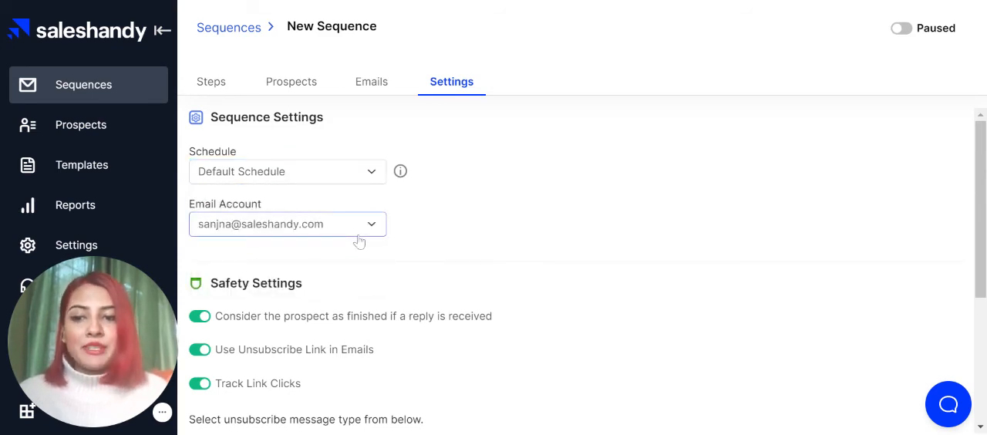
{"action": "scroll", "scroll_direction": "down", "scroll_amount": 3}
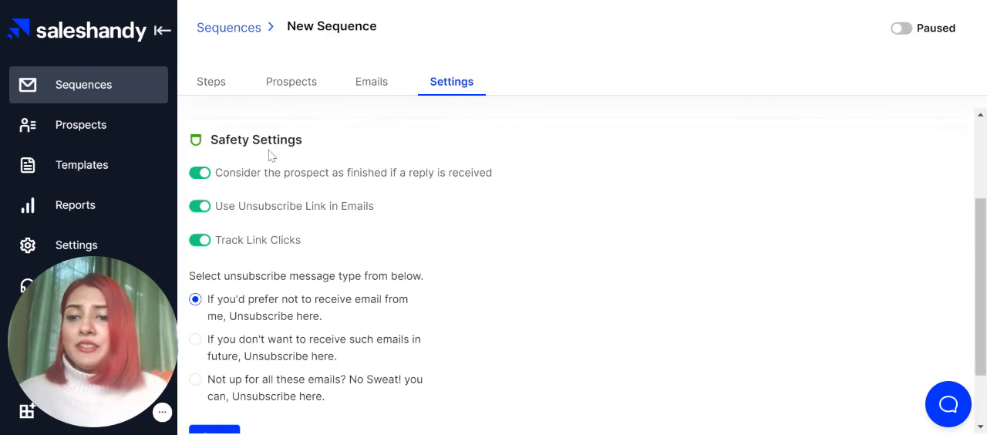
{"action": "mouse_move", "coordinate": [389, 331]}
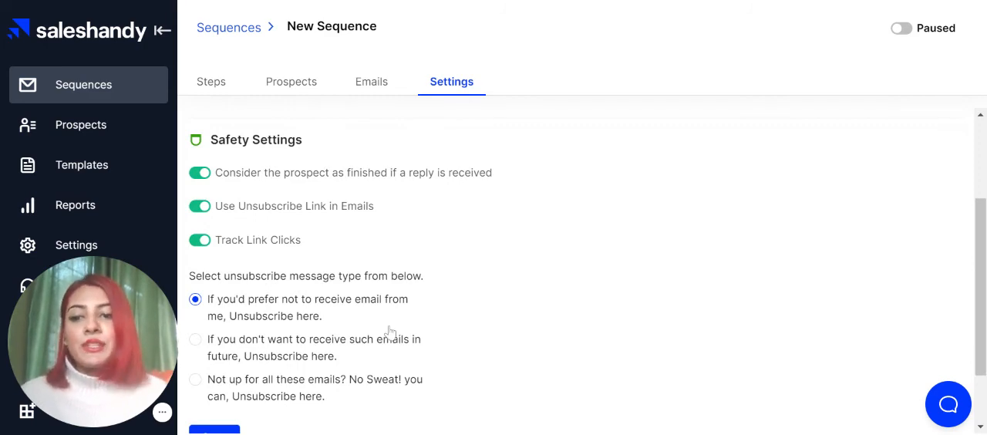
{"action": "scroll", "scroll_direction": "down", "scroll_amount": 3}
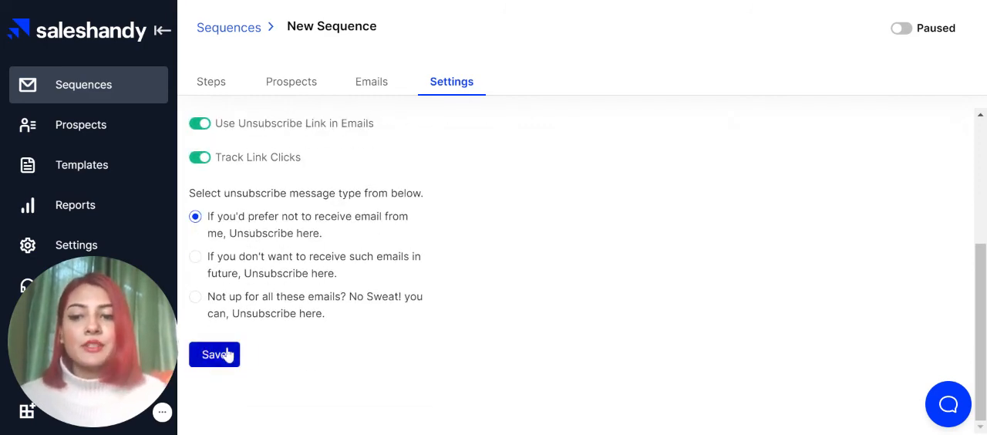
{"action": "left_click", "coordinate": [214, 354]}
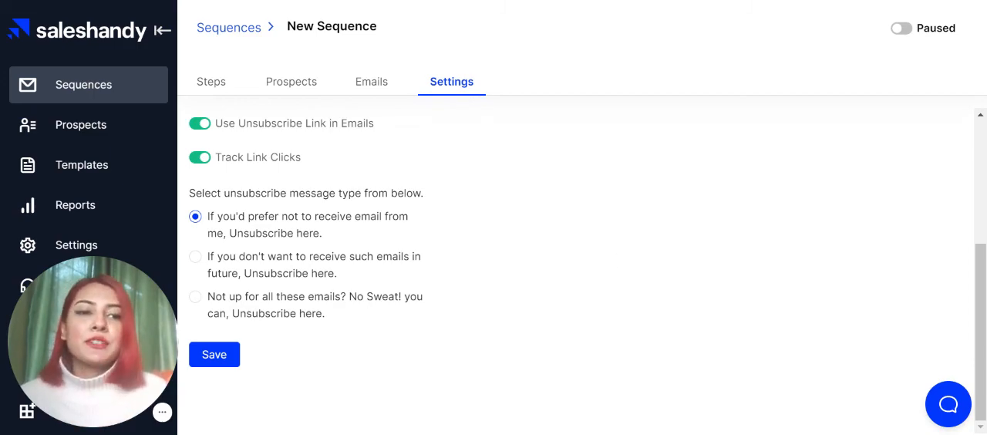
Switch the paused New Sequence to active and confirm it.
{"action": "left_click", "coordinate": [900, 29]}
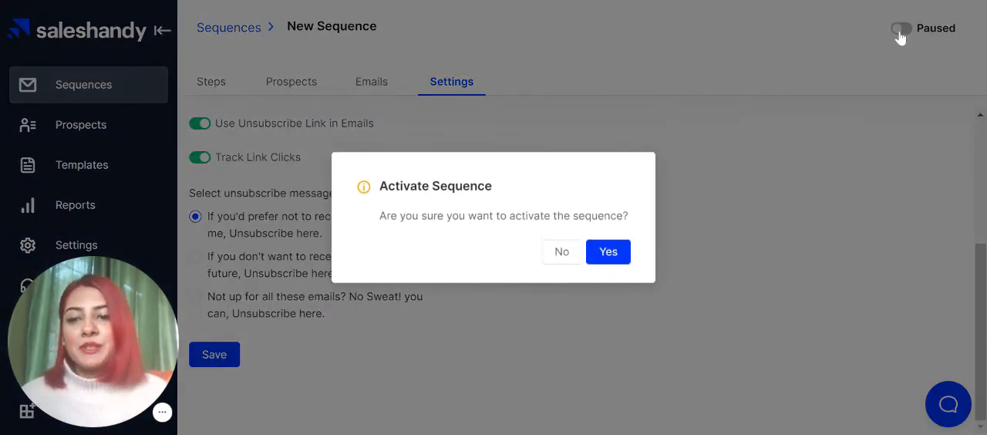
{"action": "left_click", "coordinate": [607, 252]}
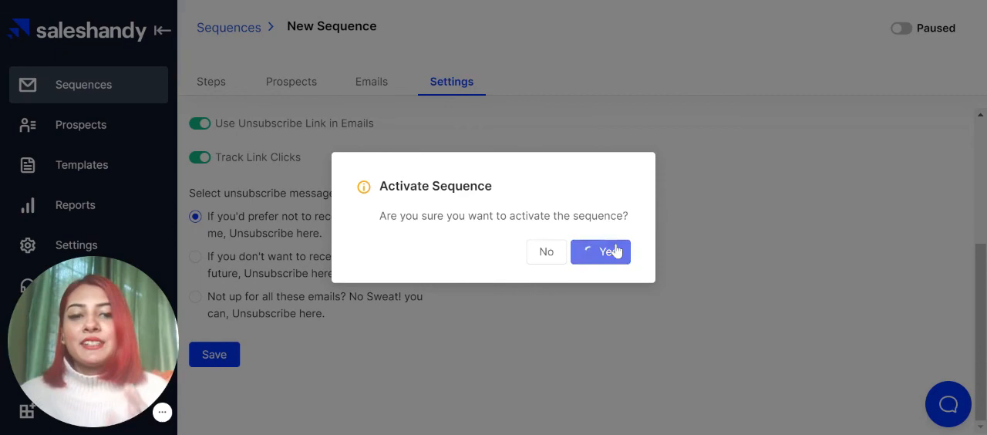
{"action": "left_click", "coordinate": [600, 251]}
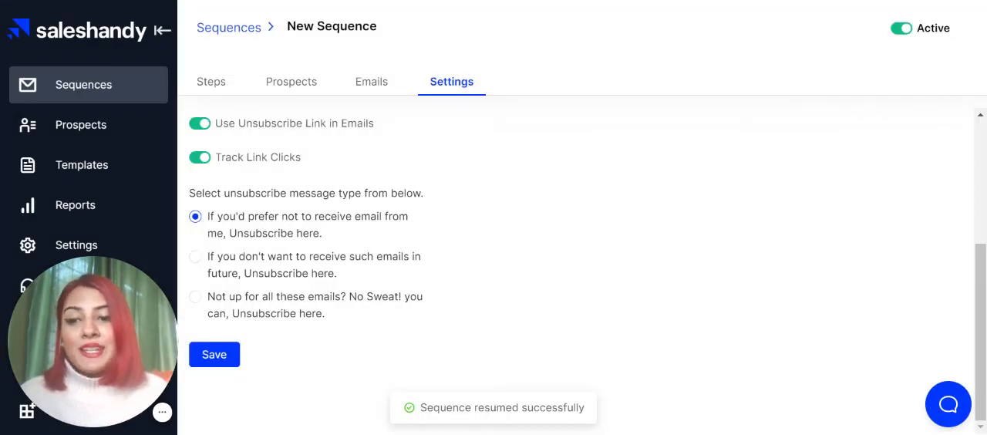